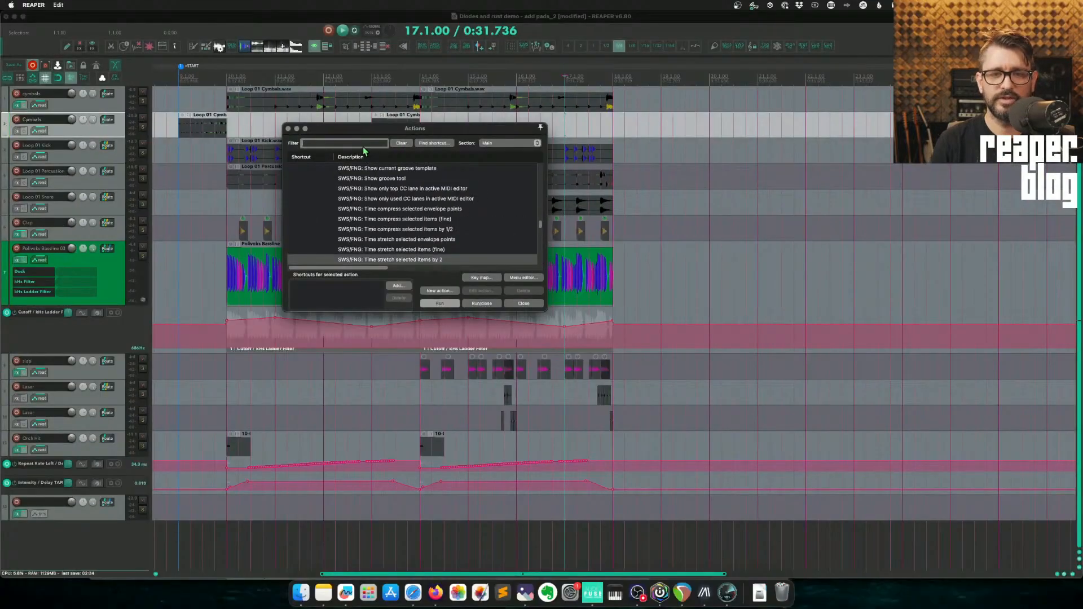
Filter actions for 'shrink' and run 'Custom: Shrink item by 1/2 and ripple gap'
text(shrink)
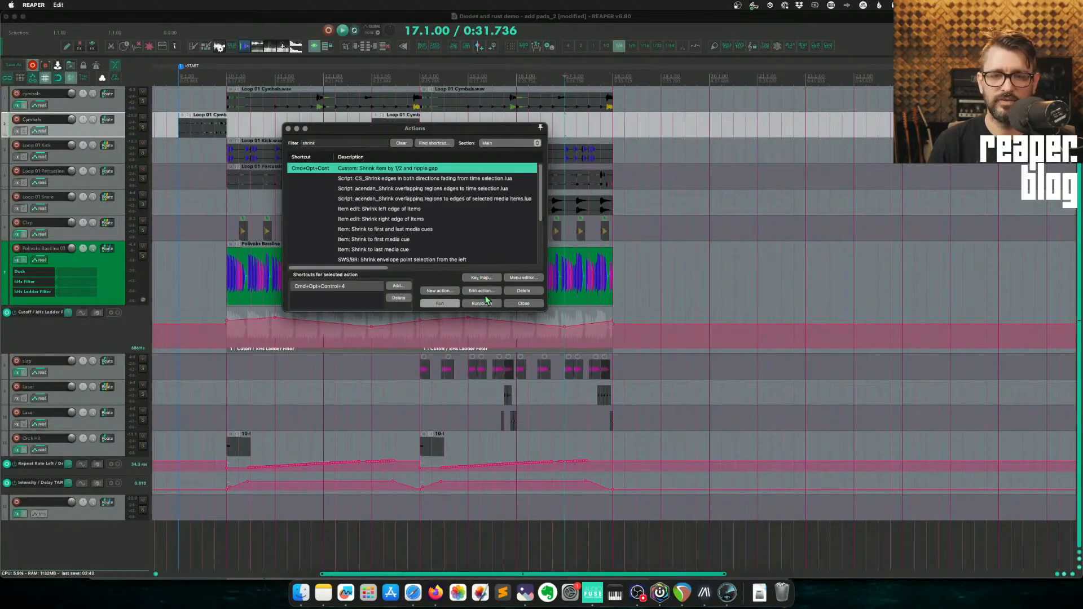
click(481, 291)
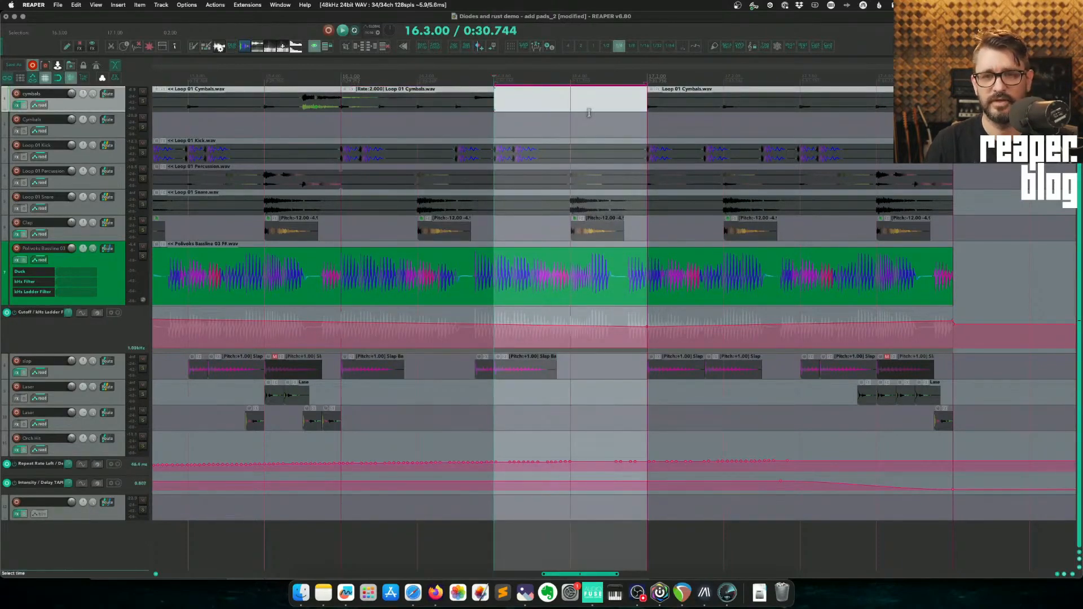
Remove the selected time range via 'Remove contents of selection (moving later items)'
right_click(589, 112)
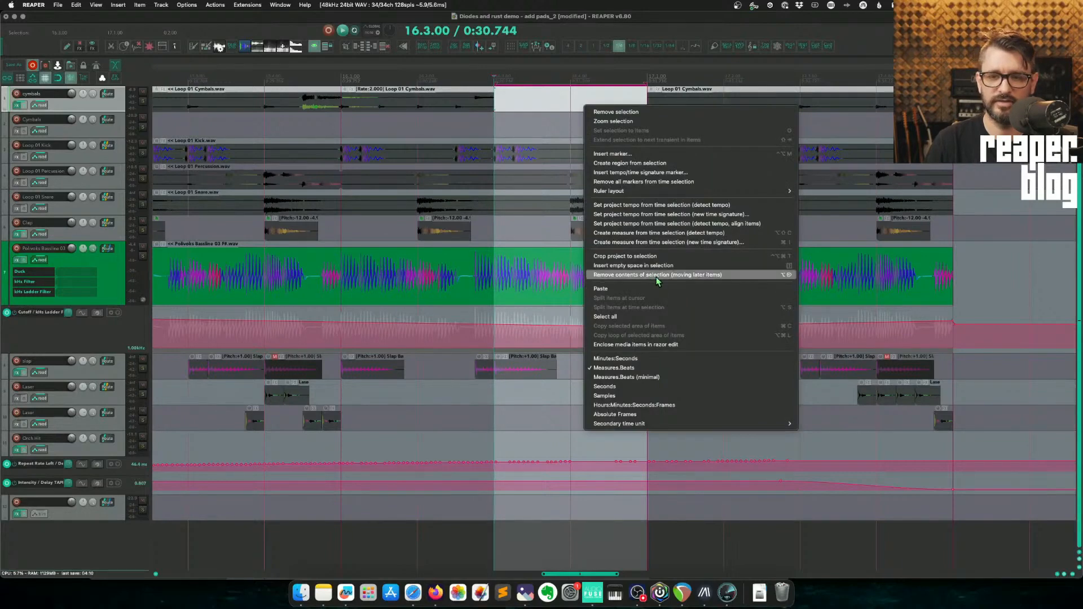
click(656, 274)
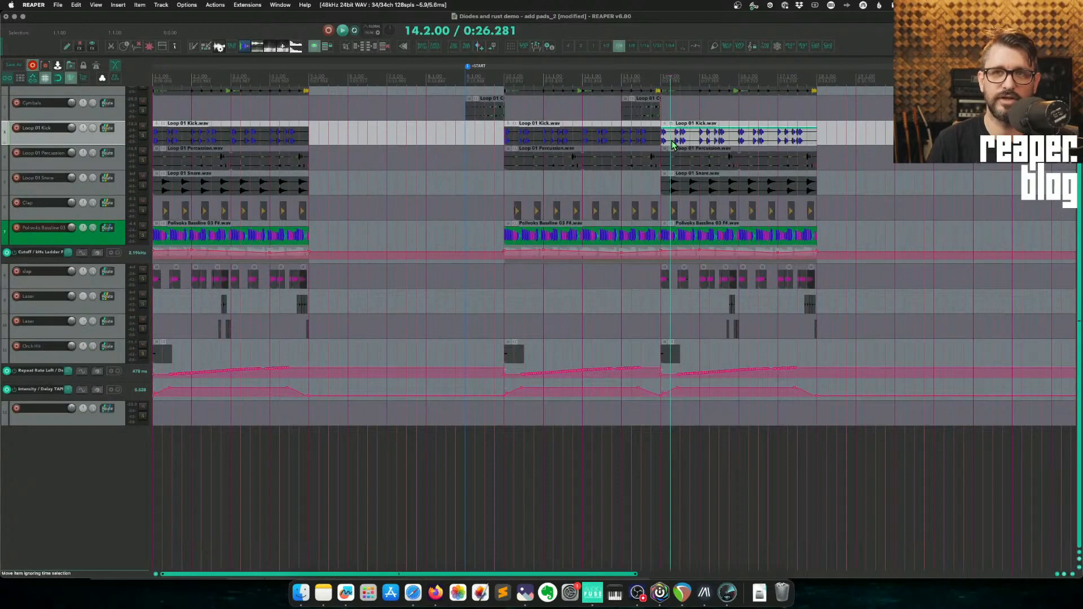
Select 'Script: Set item rate to 0.lua' and show its code in the ReaScript editor
double_click(674, 135)
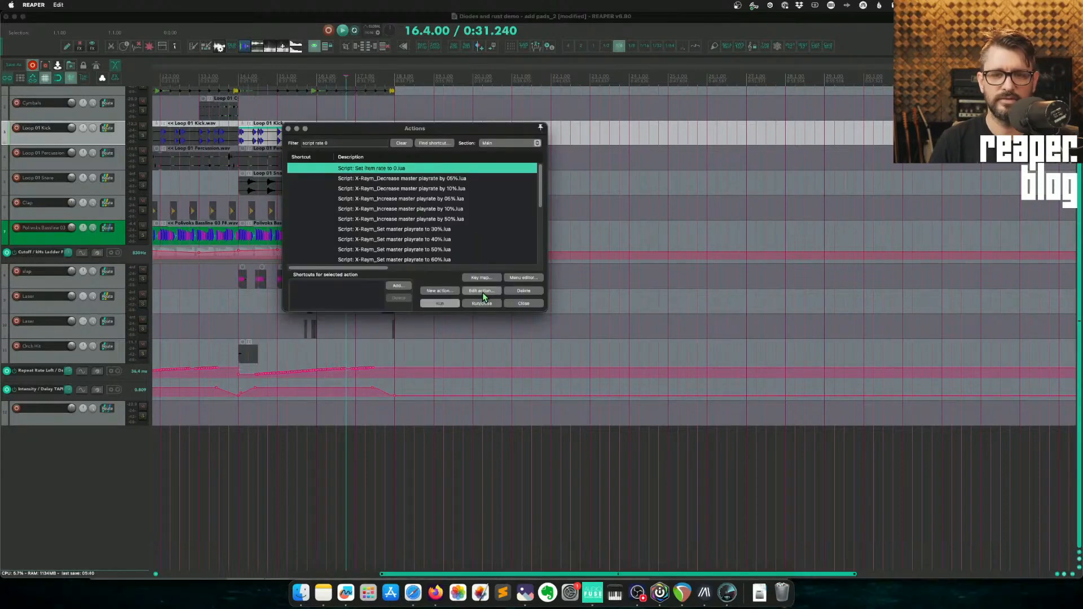
click(481, 291)
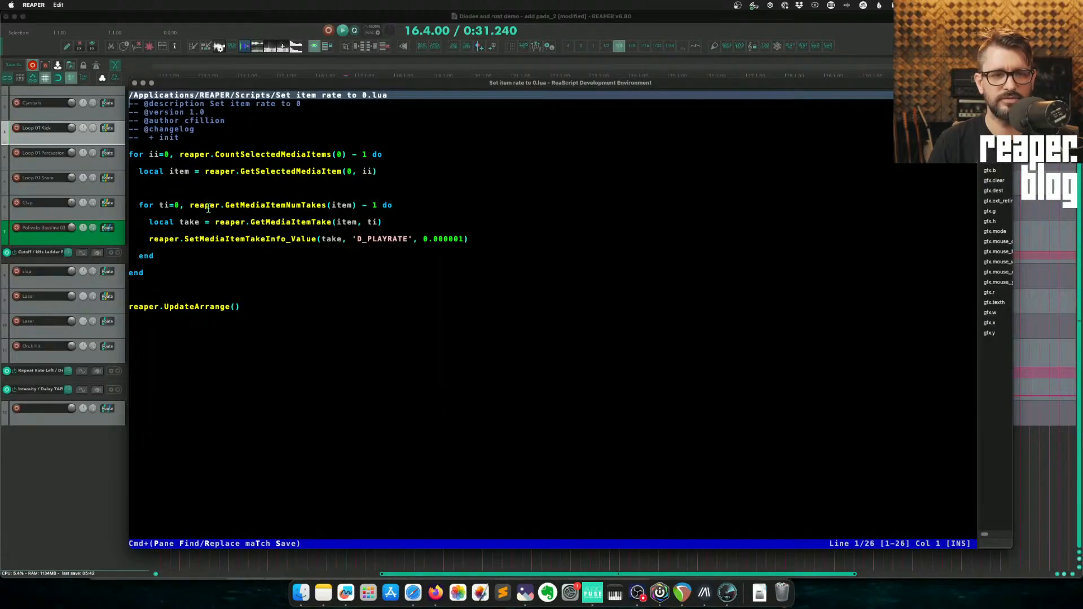